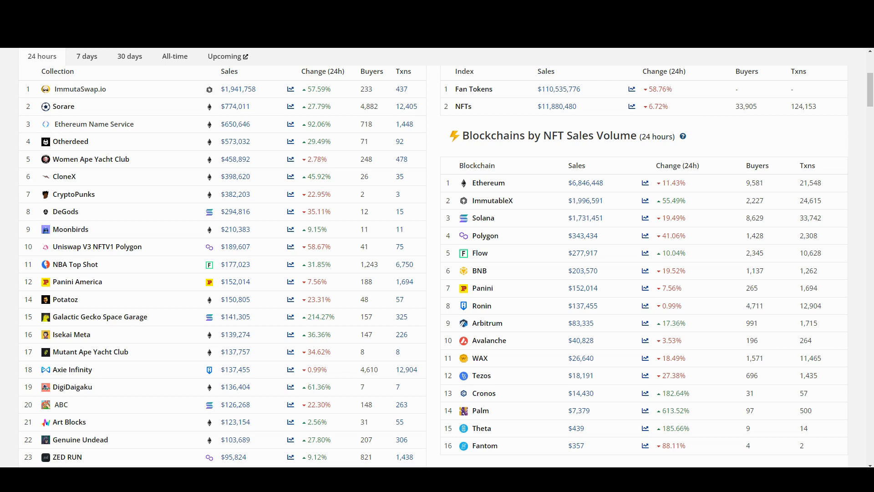
# Step: Browse the CryptoSlam rankings, then go to ImmutaSwap.io's Swap Wizard quoting 6.245 IMX for 13.82 GODS
pyautogui.scroll(3)
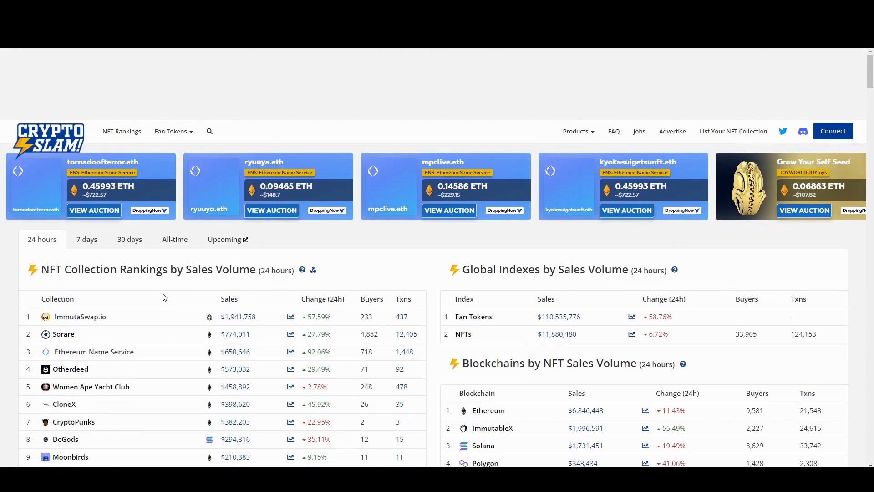
pyautogui.scroll(-3)
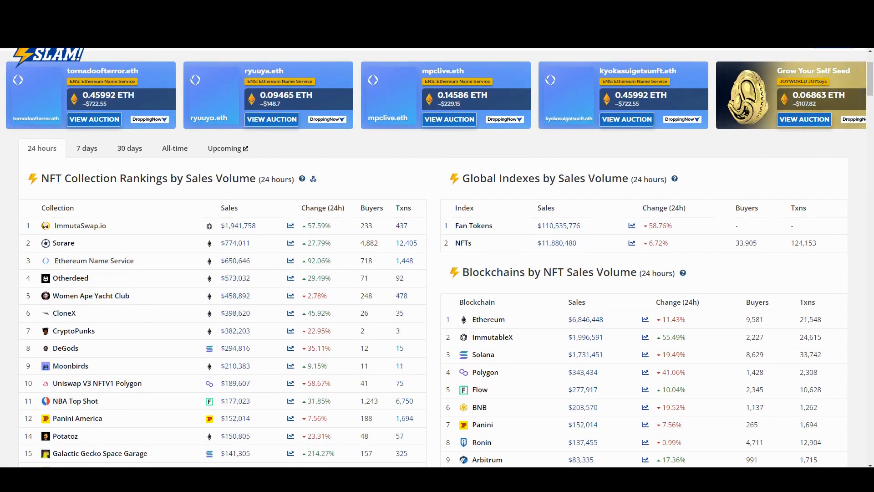
pyautogui.scroll(-3)
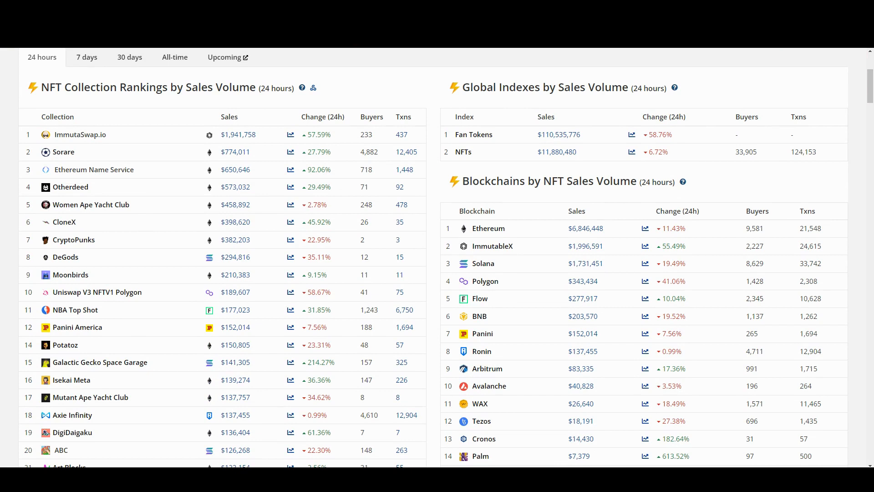
pyautogui.scroll(-3)
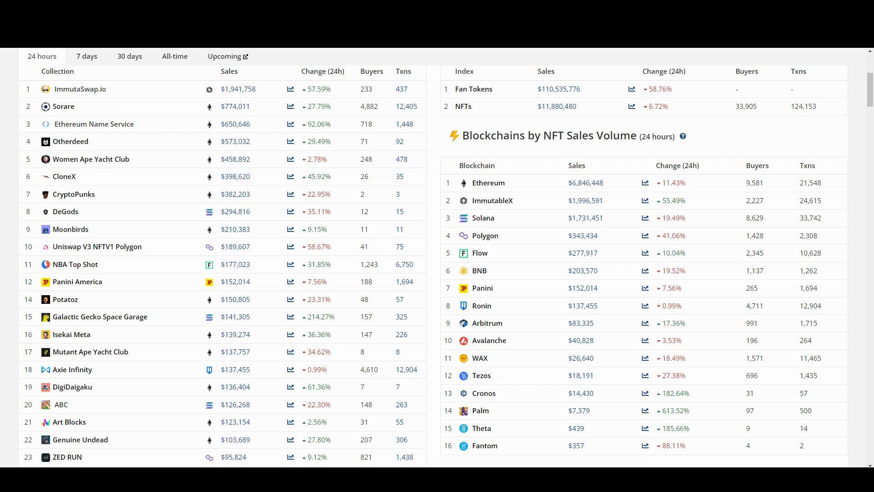
pyautogui.scroll(3)
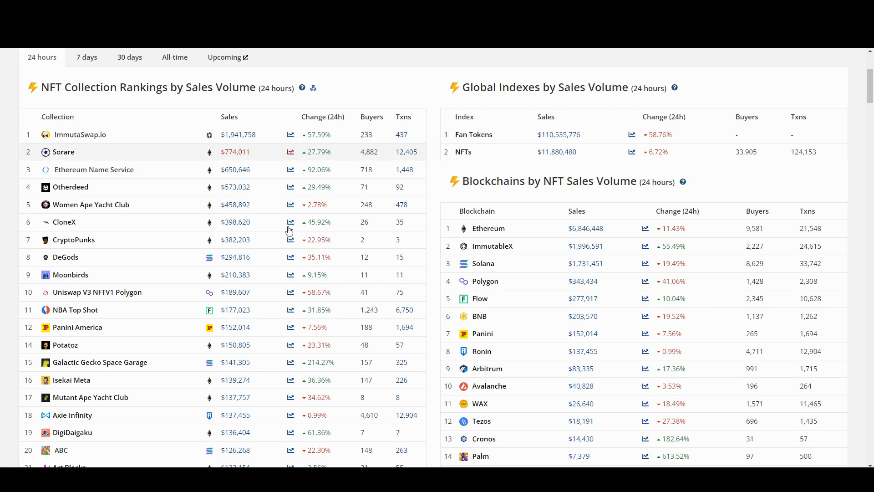
pyautogui.click(80, 134)
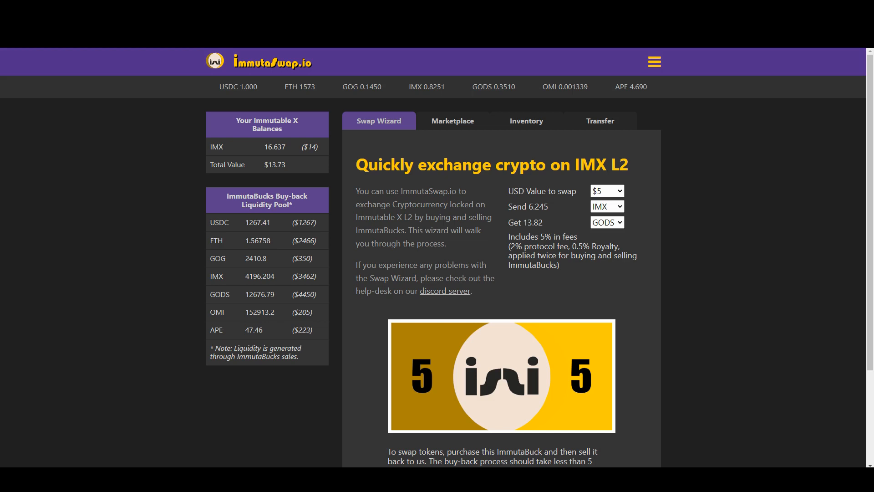
pyautogui.moveTo(209, 251)
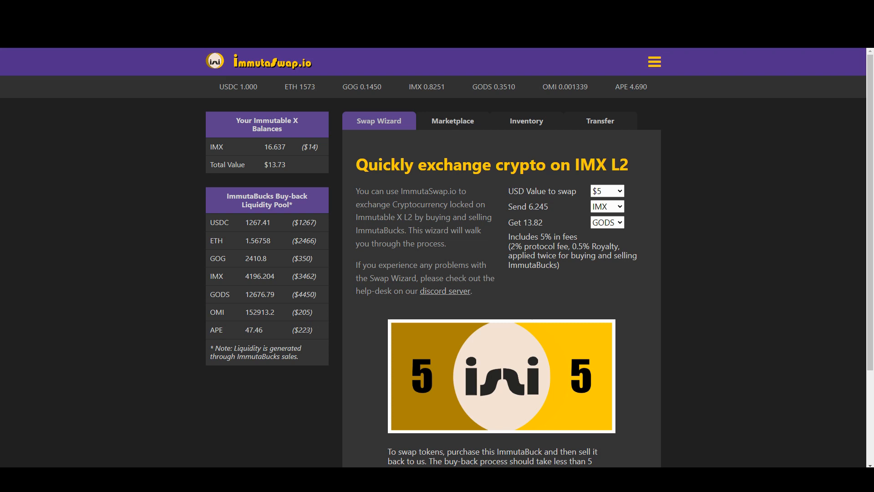
# Step: Switch the received currency to USDC (4.85 for 6.245 IMX) and continue to the buy/sell options
pyautogui.click(606, 222)
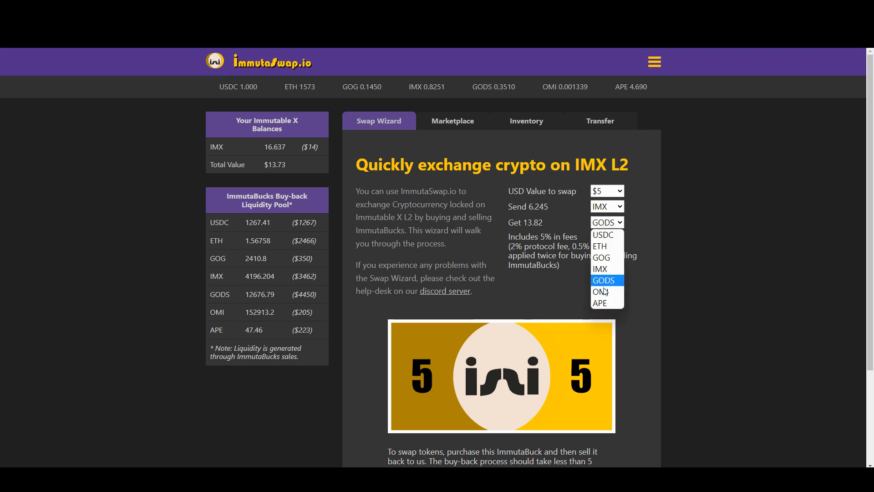
pyautogui.moveTo(600, 256)
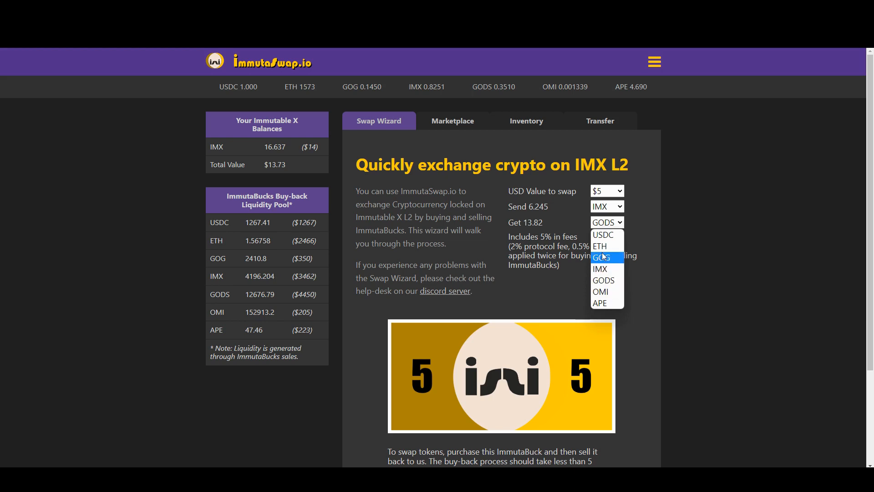
pyautogui.click(602, 234)
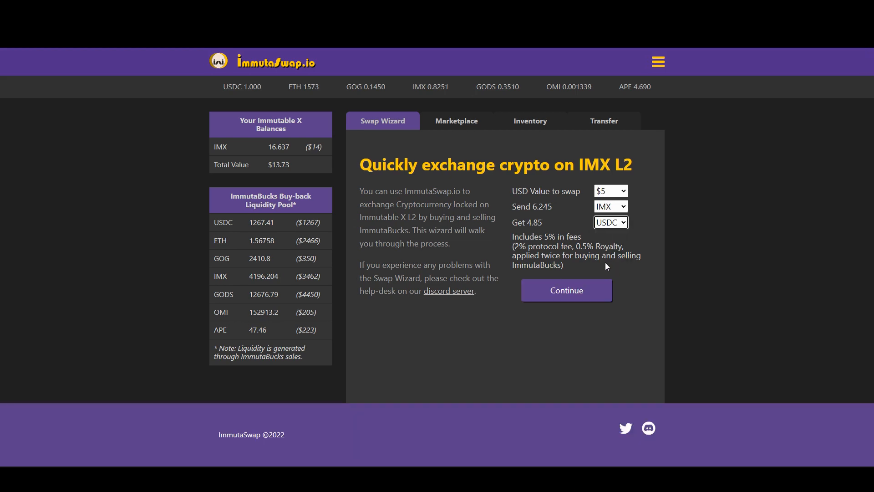
pyautogui.moveTo(247, 321)
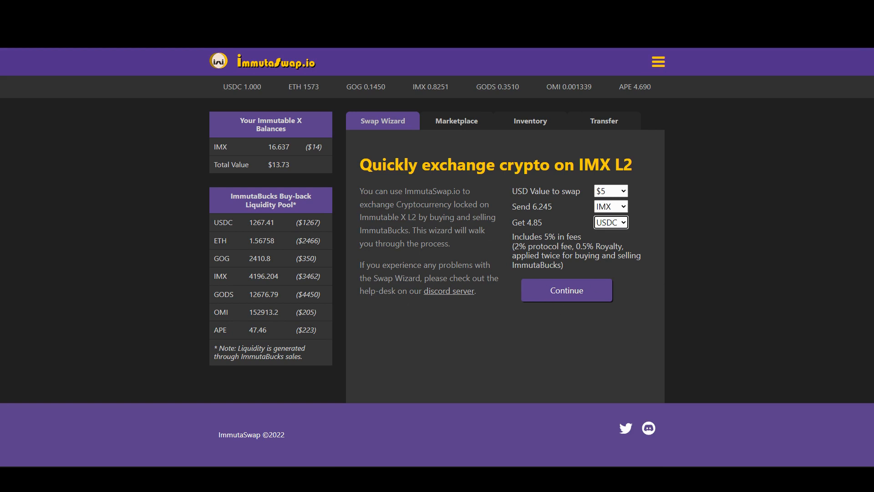
pyautogui.click(565, 290)
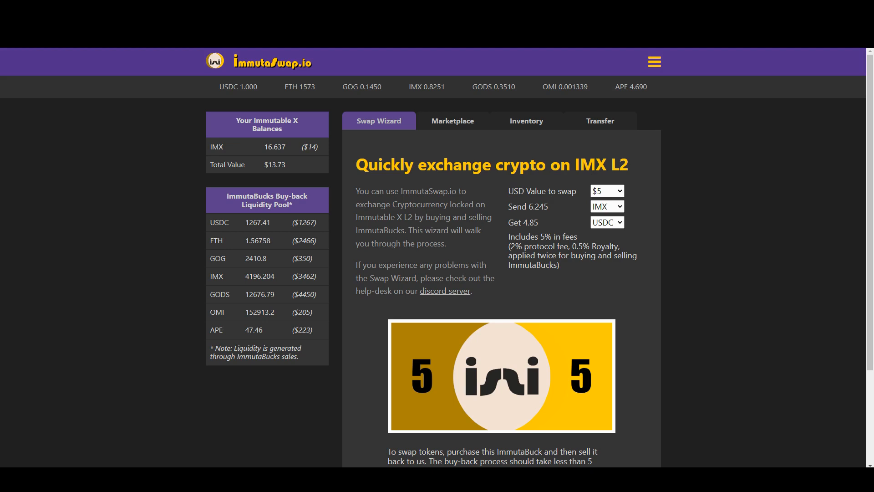
pyautogui.scroll(-3)
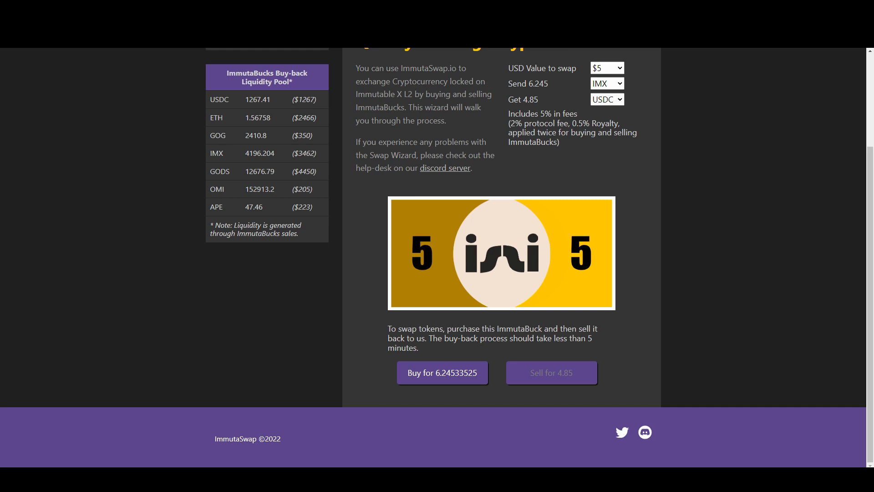
# Step: Show the Marketplace tab listing ImmutaBucks notes with prices and percentage markups
pyautogui.scroll(3)
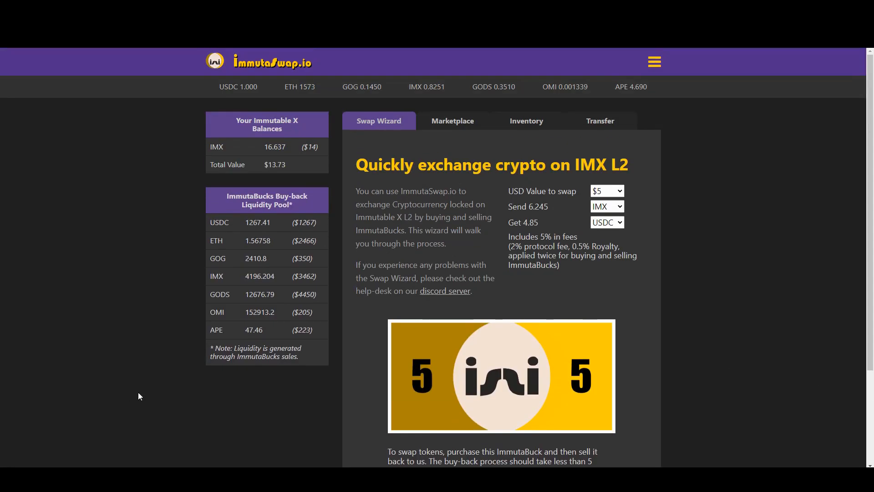
pyautogui.moveTo(452, 121)
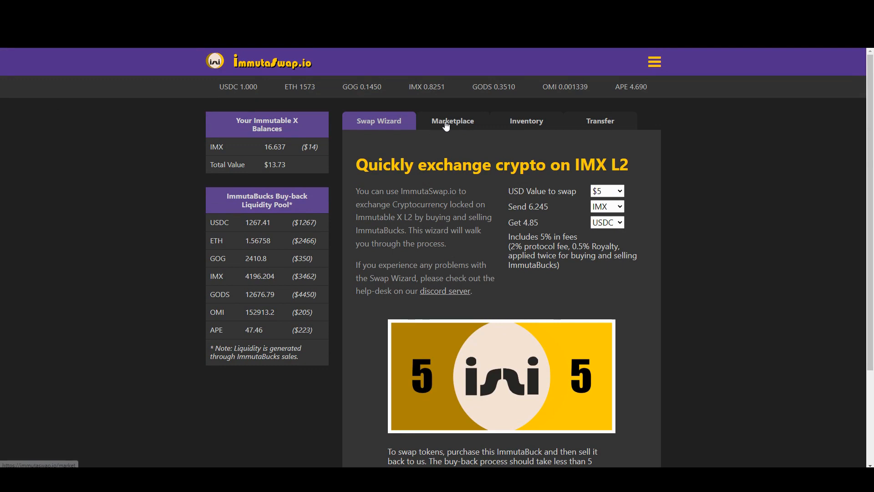
pyautogui.click(452, 121)
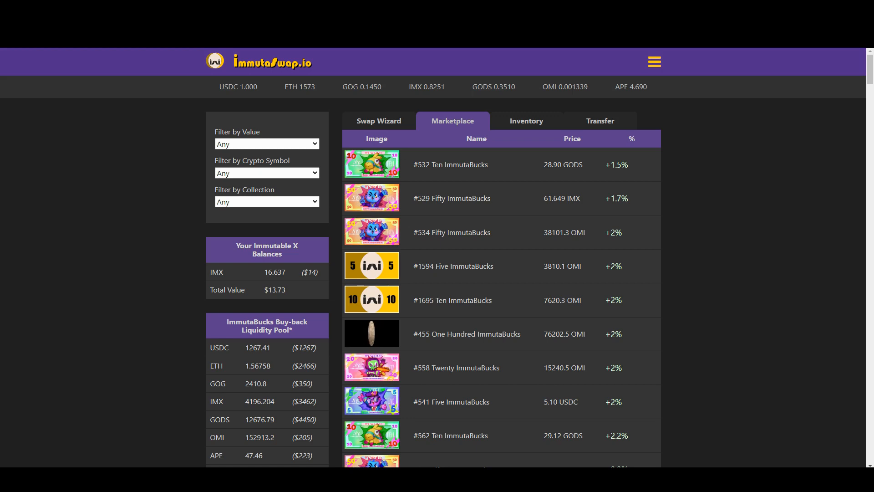
# Step: Scroll down the marketplace to listings priced in ETH, GOG and APE, with markups up to +225.4%
pyautogui.scroll(-3)
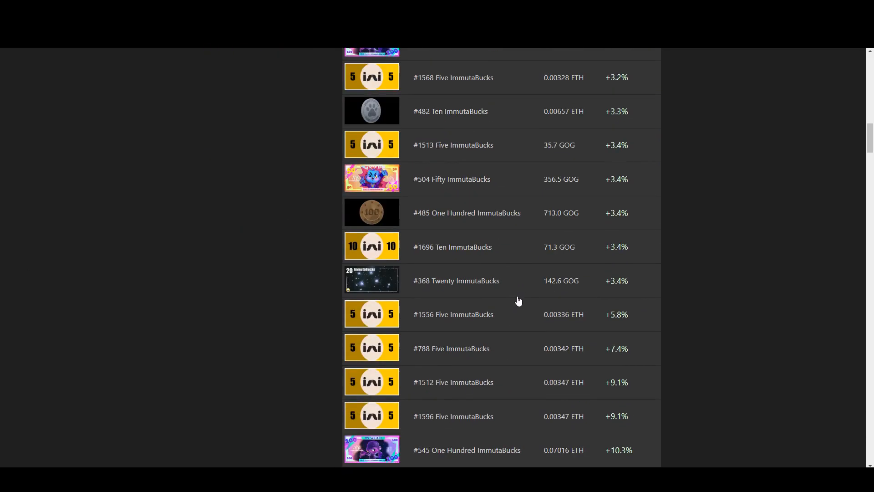
pyautogui.scroll(-3)
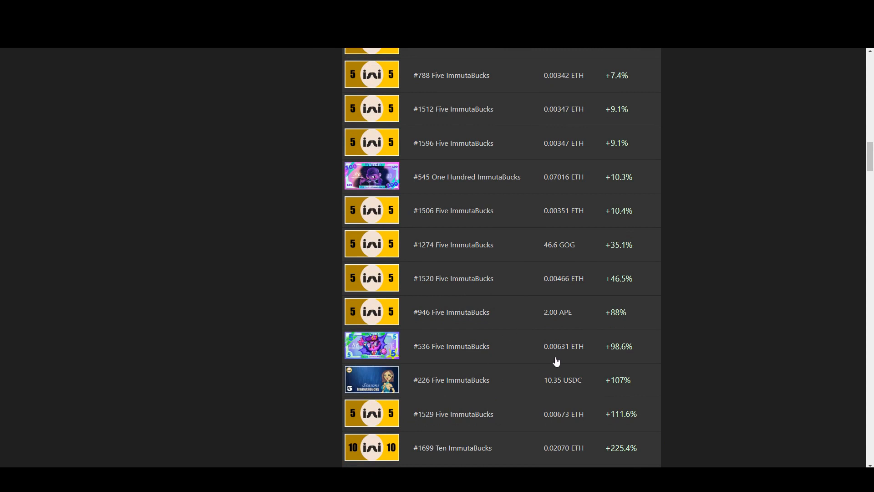
pyautogui.moveTo(576, 347)
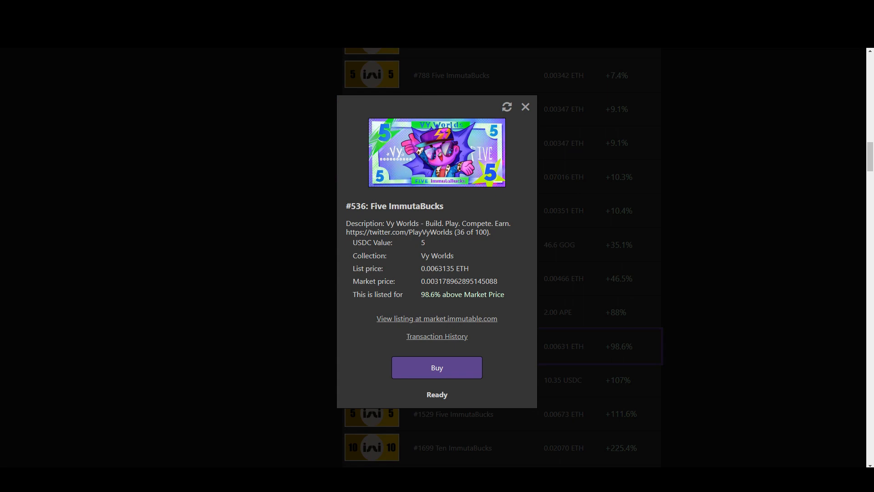
# Step: Close the detail popups for listings #536 and #545 One Hundred ImmutaBucks
pyautogui.click(524, 106)
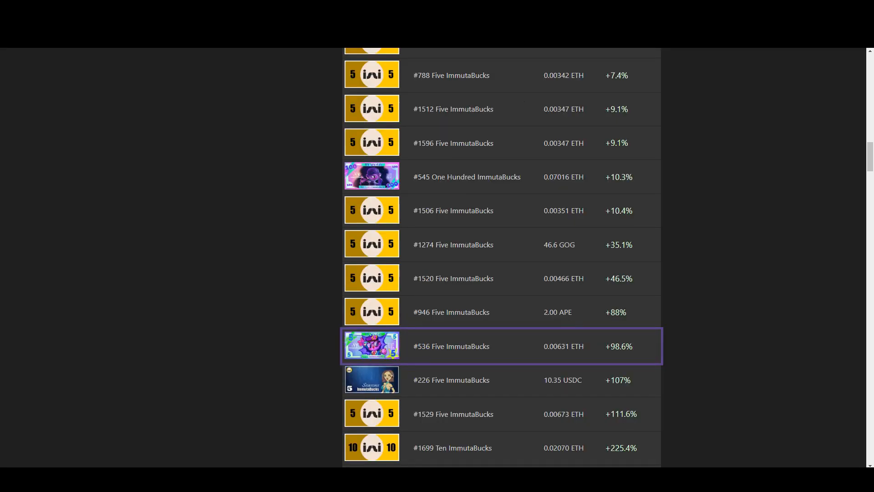
pyautogui.moveTo(365, 377)
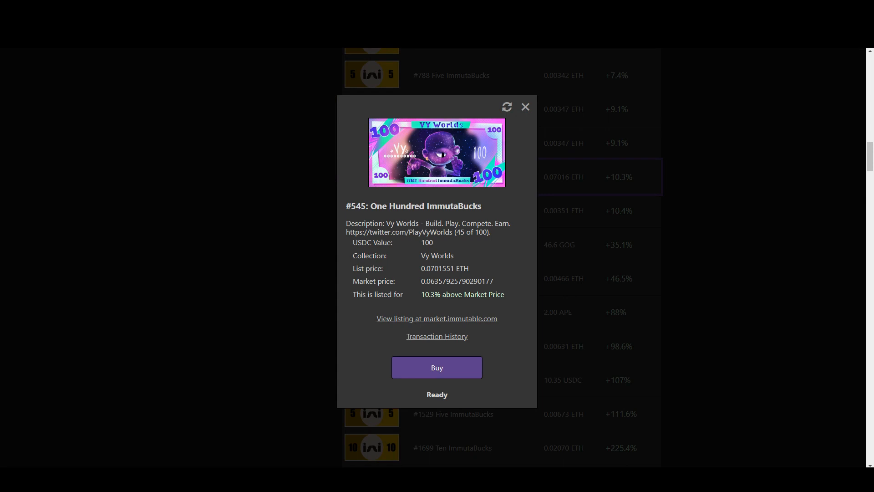
pyautogui.moveTo(538, 207)
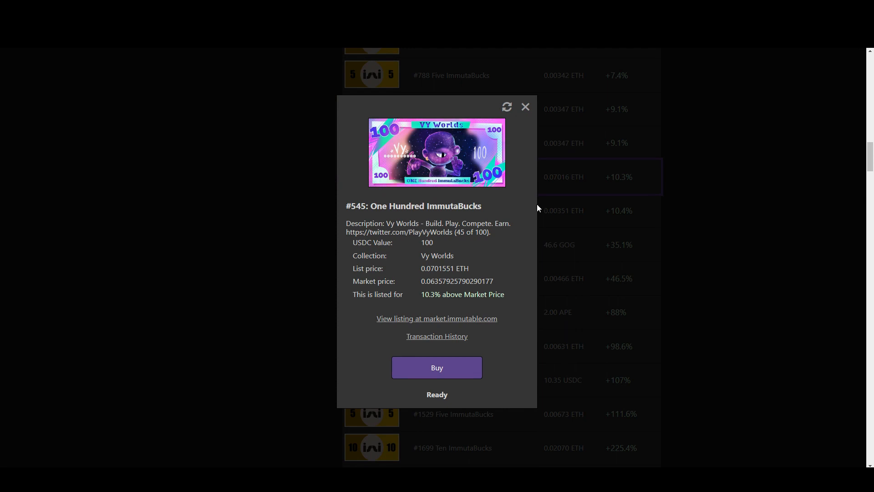
pyautogui.click(524, 107)
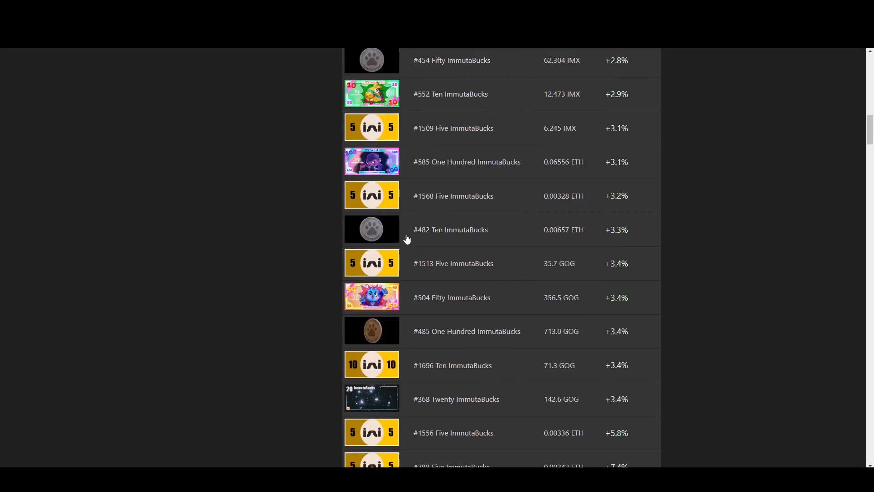
# Step: Scroll to the top of the marketplace, then down to the 9737.50 USDC Five ImmutaBucks listings
pyautogui.scroll(3)
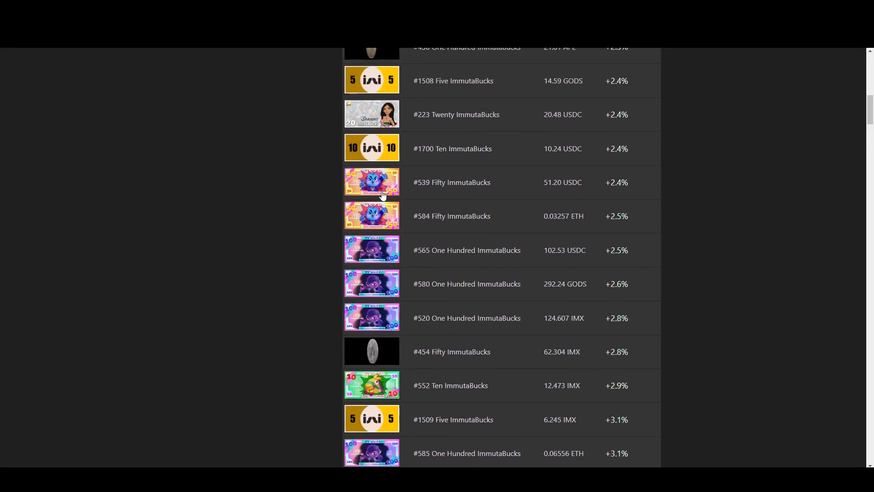
pyautogui.scroll(3)
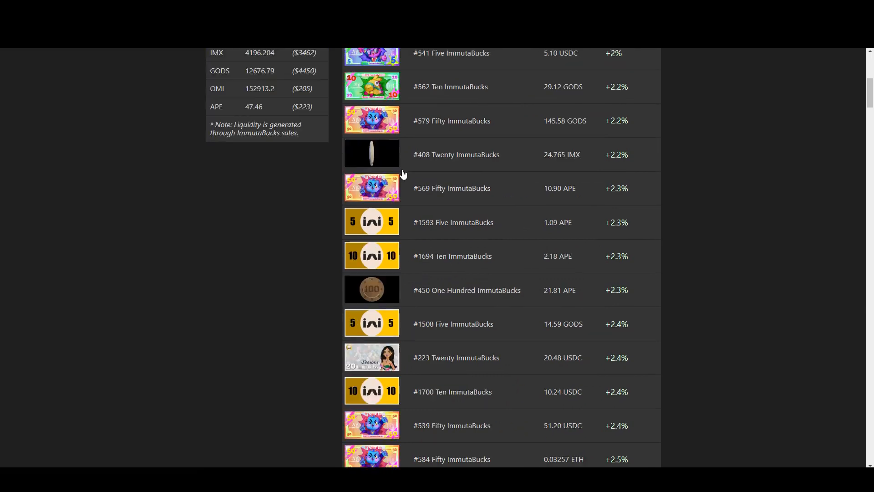
pyautogui.scroll(3)
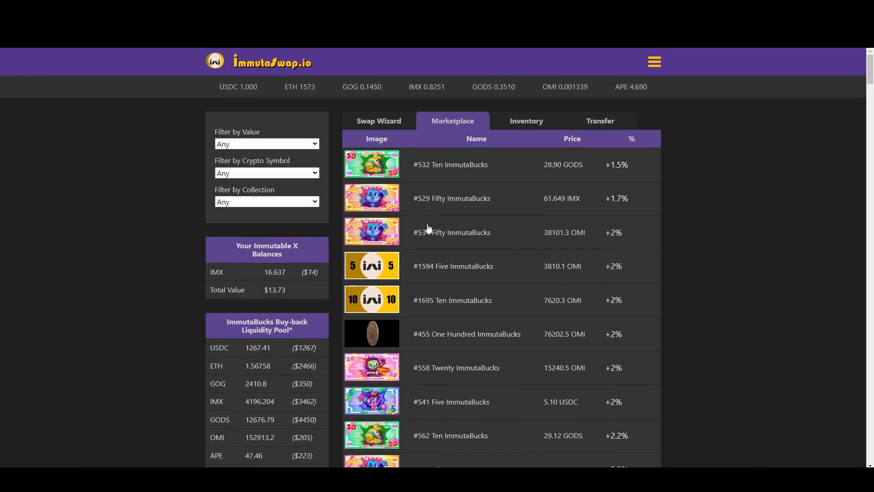
pyautogui.scroll(-3)
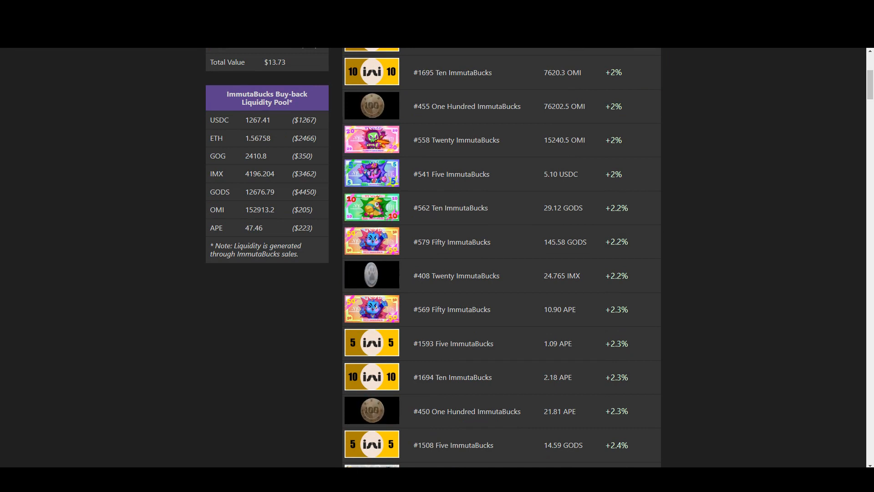
pyautogui.scroll(-3)
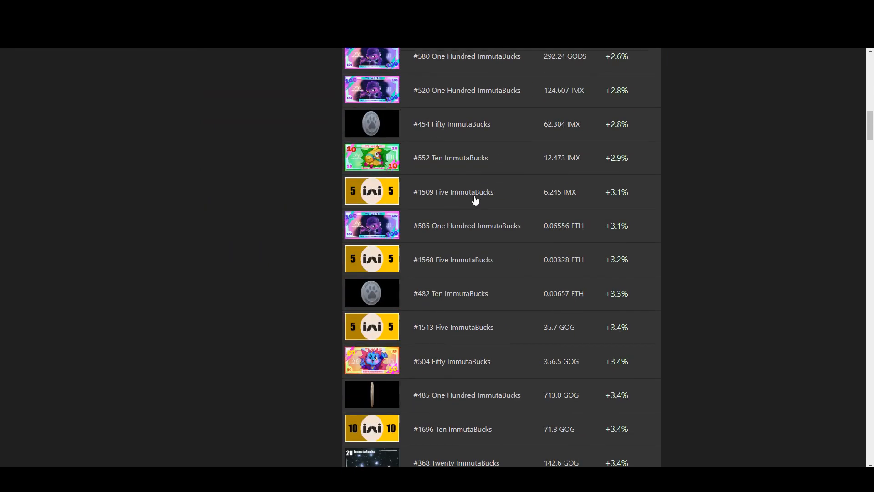
pyautogui.scroll(-3)
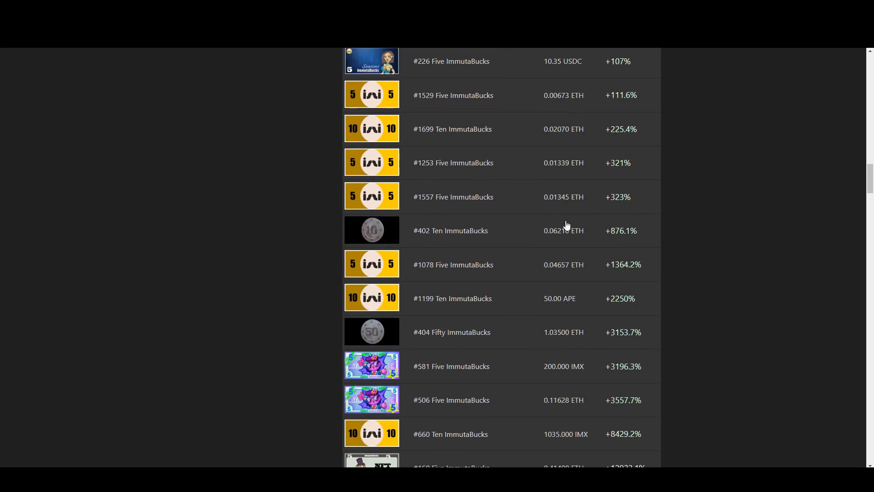
pyautogui.moveTo(505, 221)
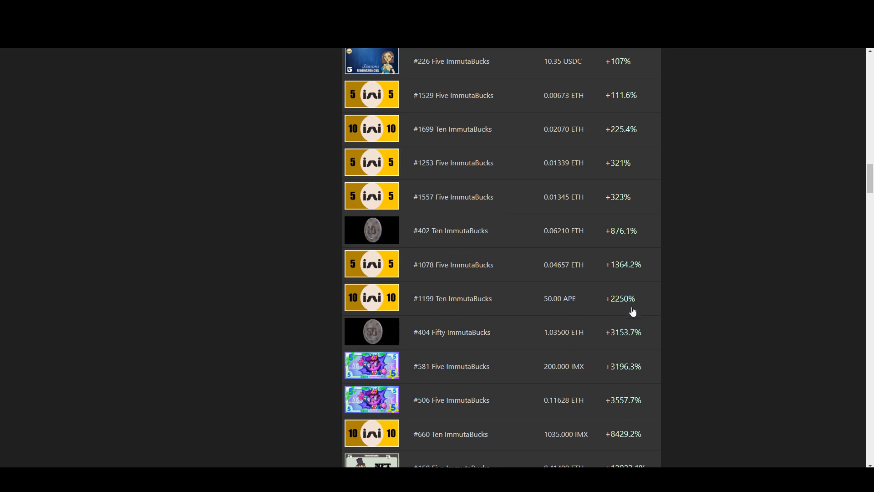
pyautogui.moveTo(461, 313)
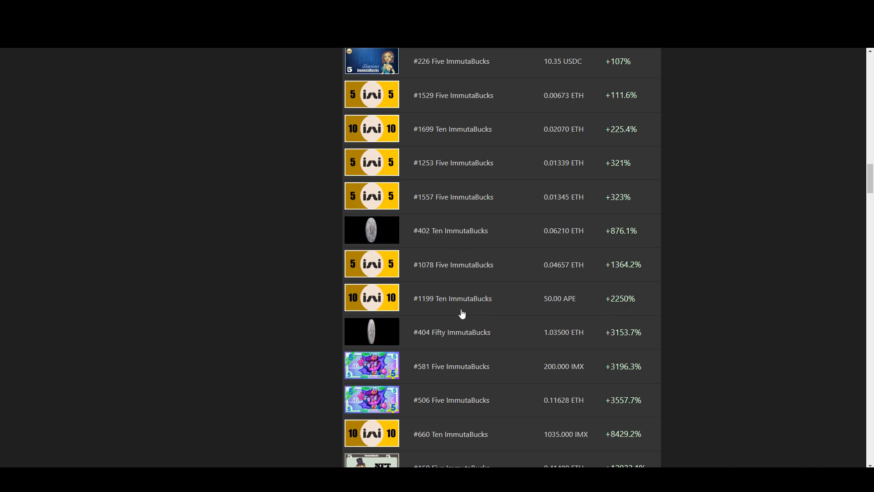
pyautogui.scroll(3)
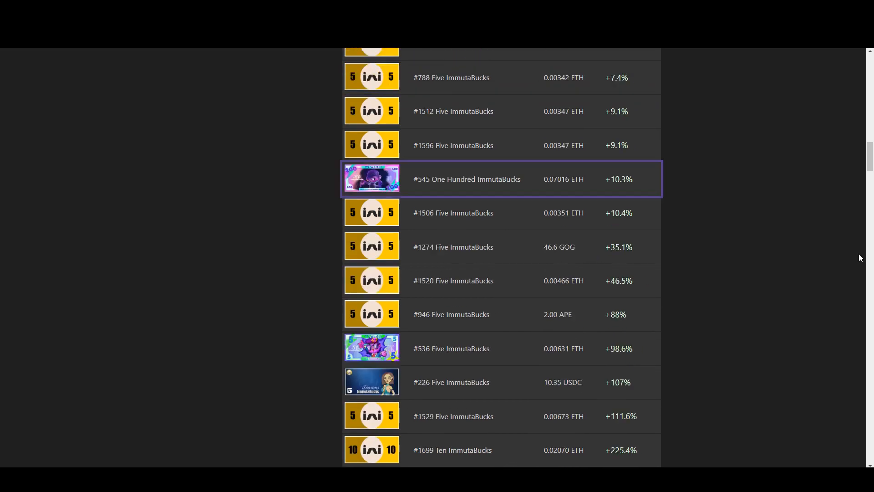
pyautogui.scroll(3)
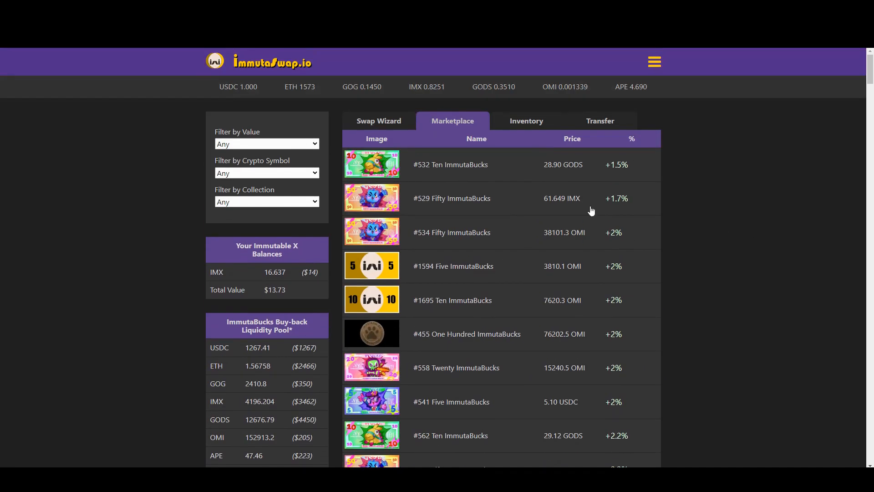
pyautogui.moveTo(328, 293)
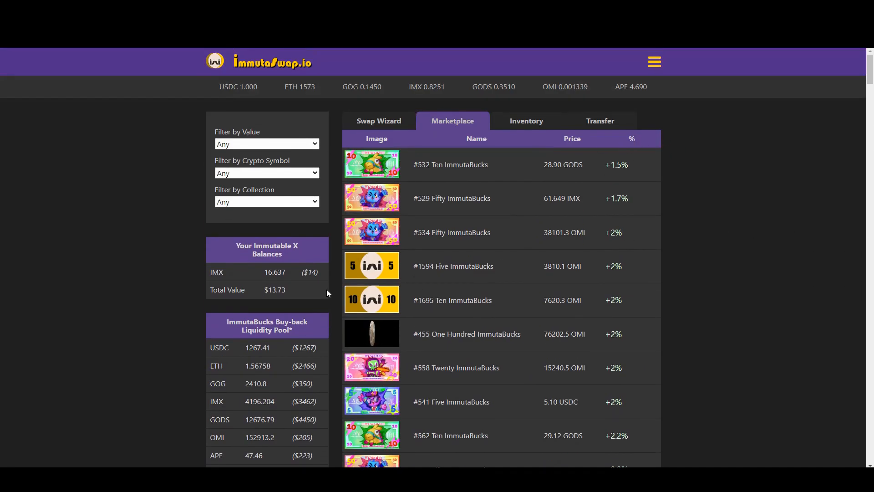
pyautogui.scroll(-3)
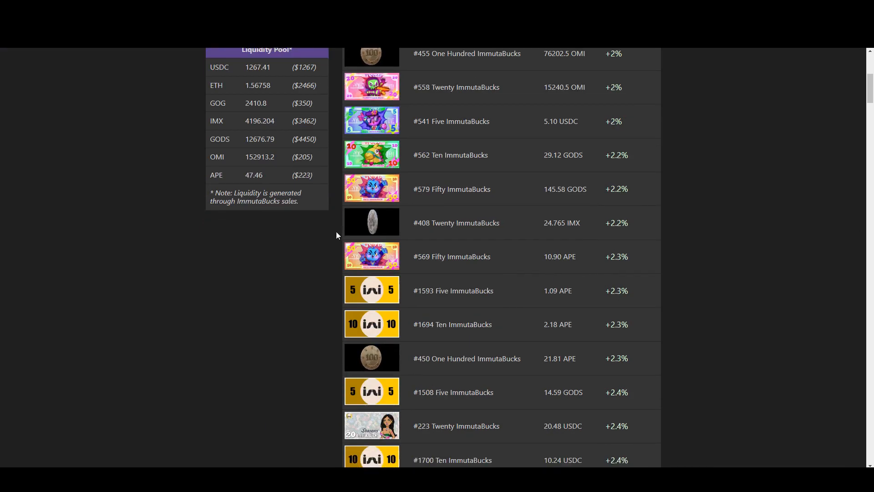
pyautogui.scroll(-3)
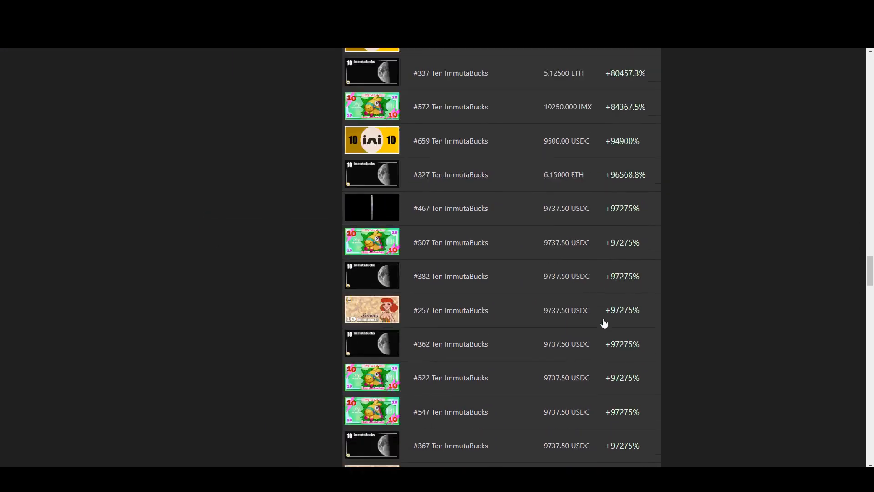
pyautogui.scroll(-3)
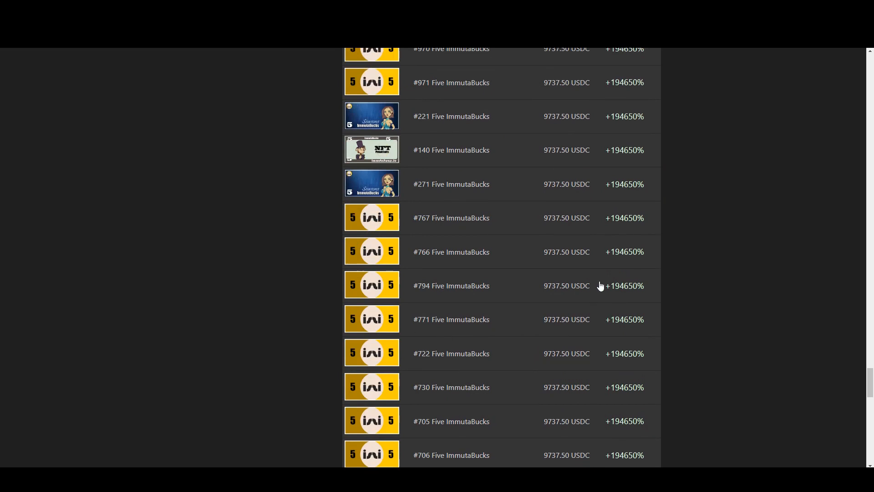
pyautogui.moveTo(601, 286)
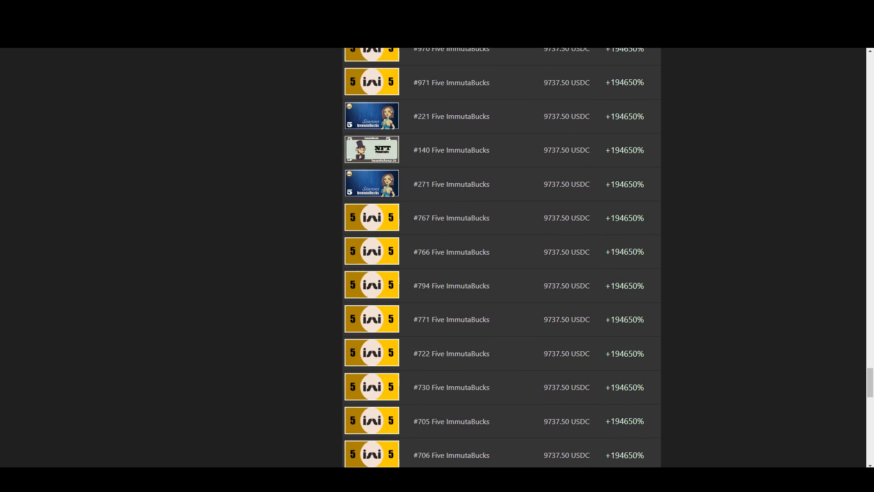
pyautogui.moveTo(365, 287)
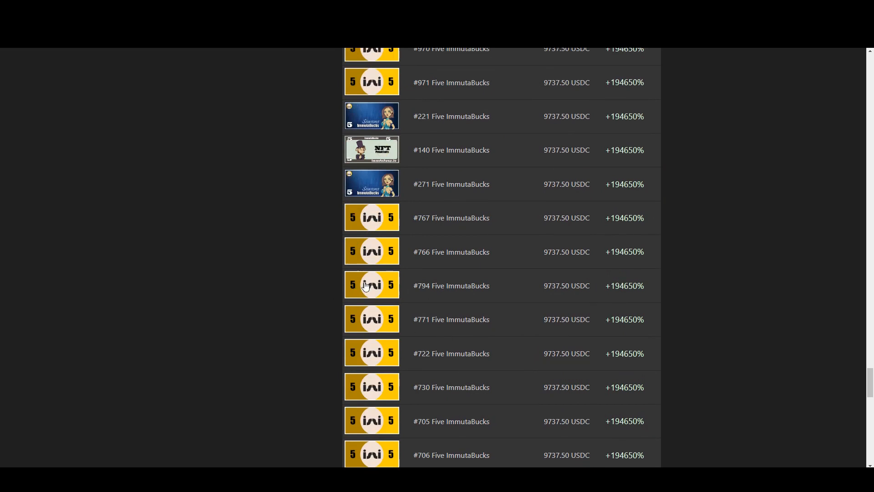
pyautogui.moveTo(378, 298)
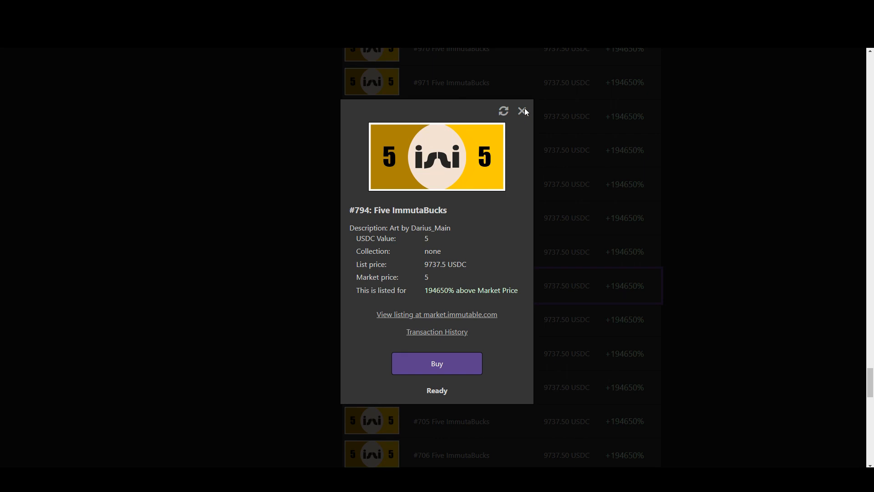
# Step: Close the #794 details and return to the Swap Wizard quoting 6.245 ETH for 13.82 GODS
pyautogui.click(521, 111)
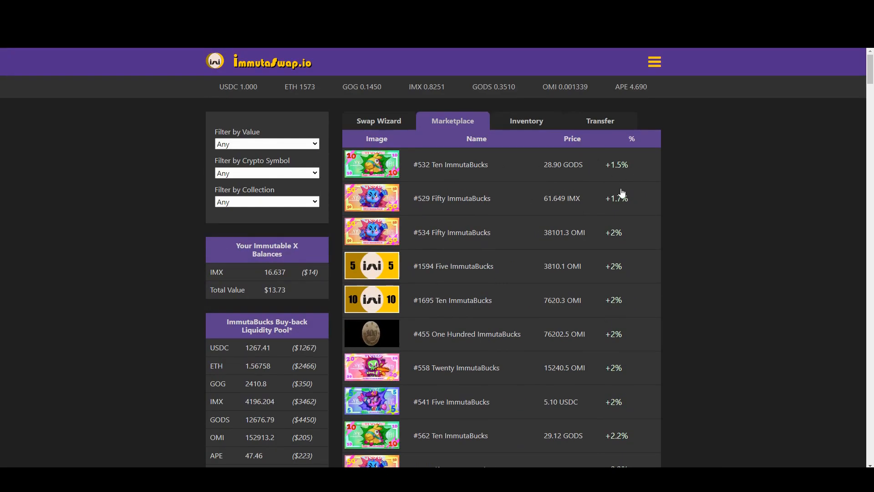
pyautogui.moveTo(401, 131)
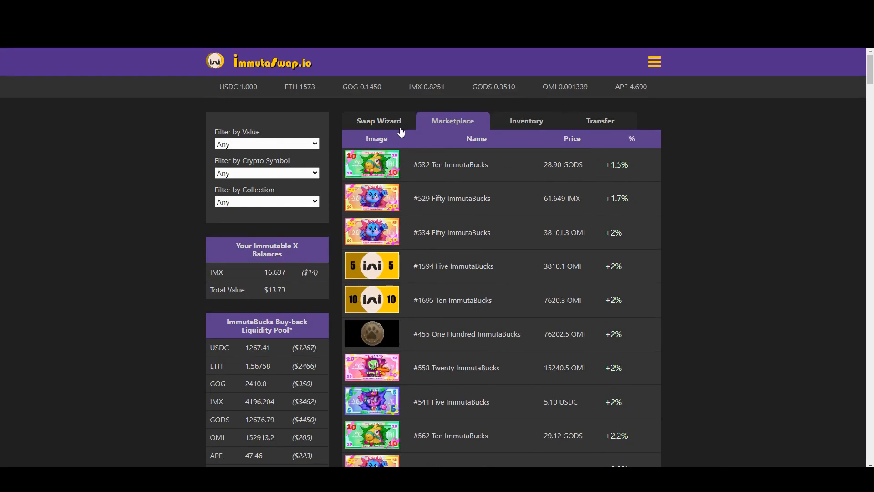
pyautogui.click(379, 120)
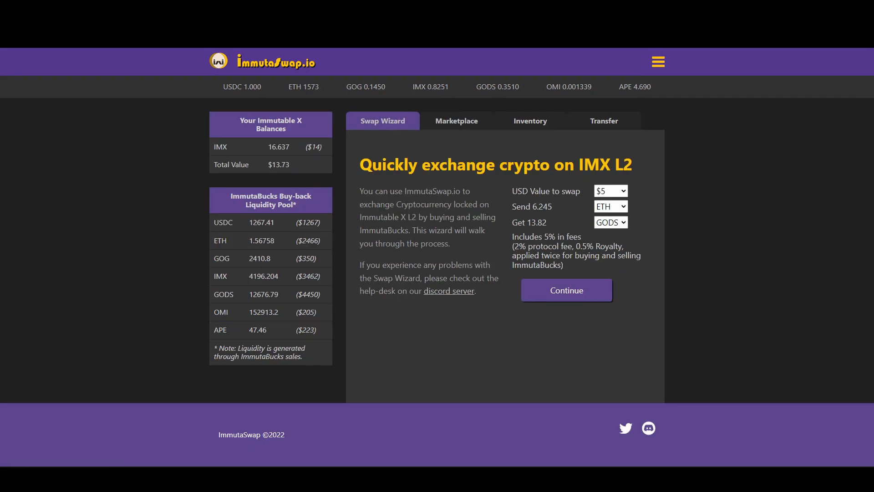